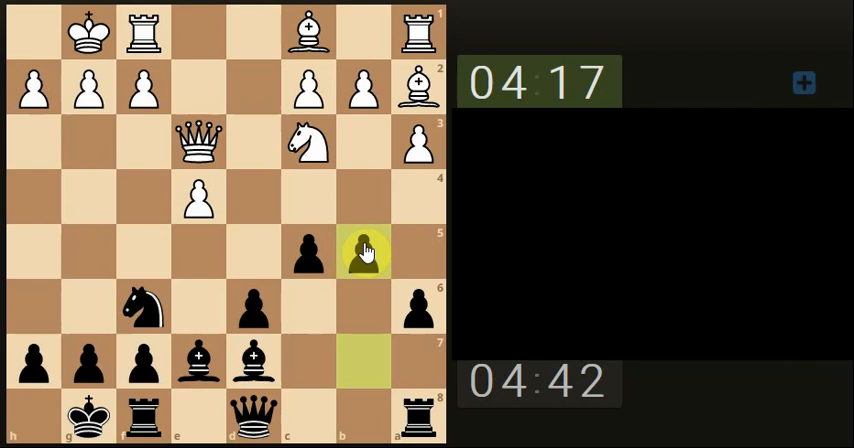
Advance Black's queenside pawn, then reposition the knight over two moves
left_click(32, 144)
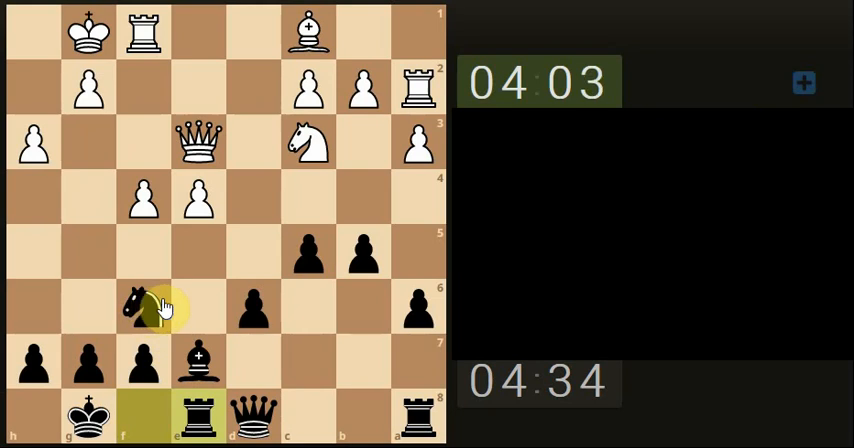
left_click(252, 316)
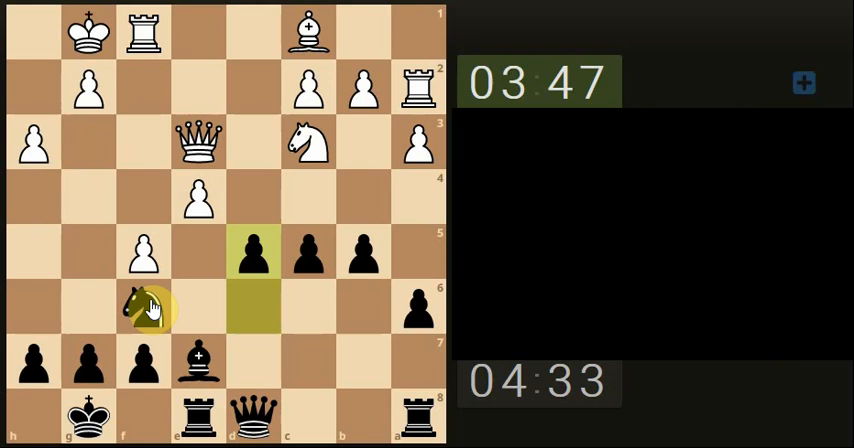
left_click(252, 252)
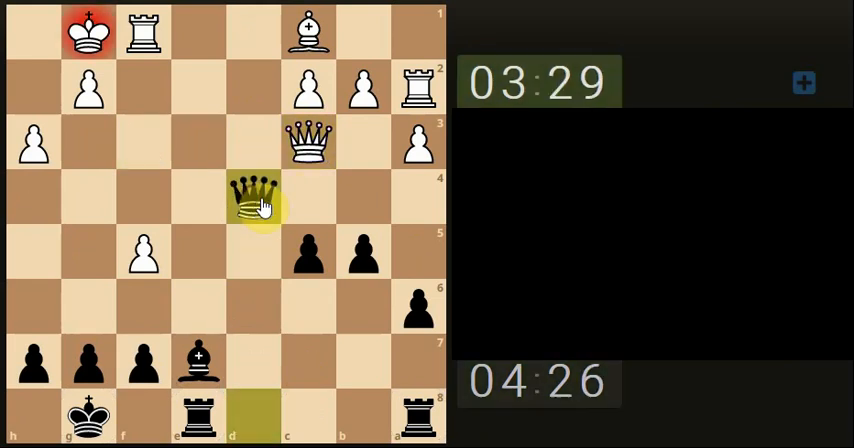
Check White's king with Black's queen, inviting the queen exchange
left_click(252, 198)
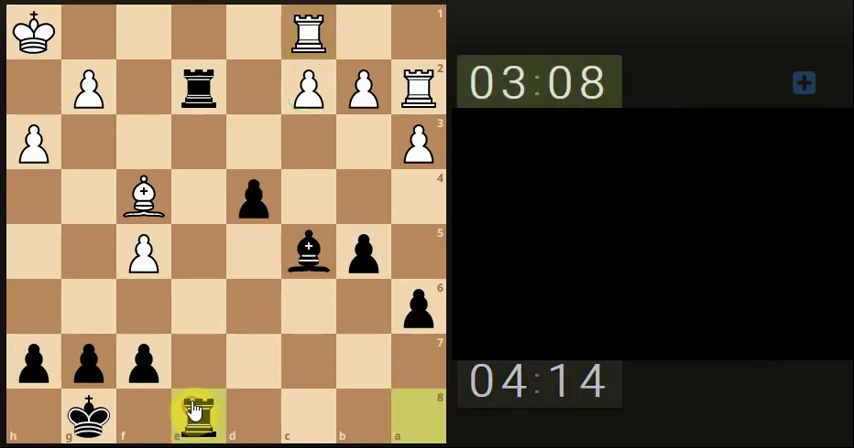
Mark a planned move with an arrow, clear it, then move Black's rook onto the e-file
left_click_drag(196, 414, 196, 86)
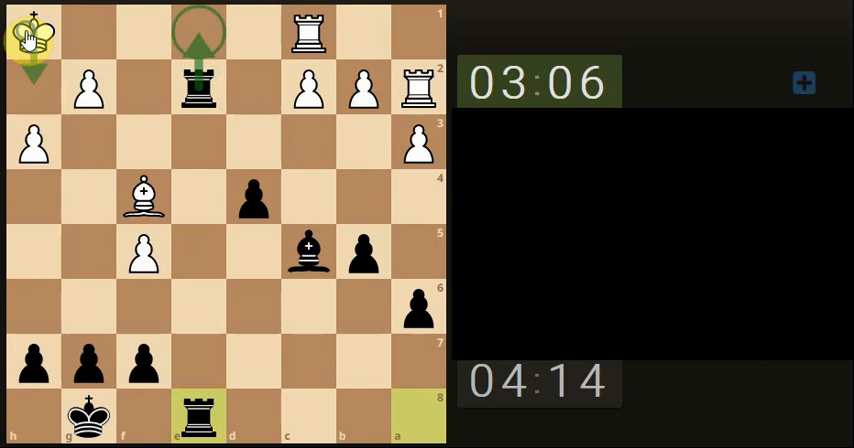
left_click(196, 84)
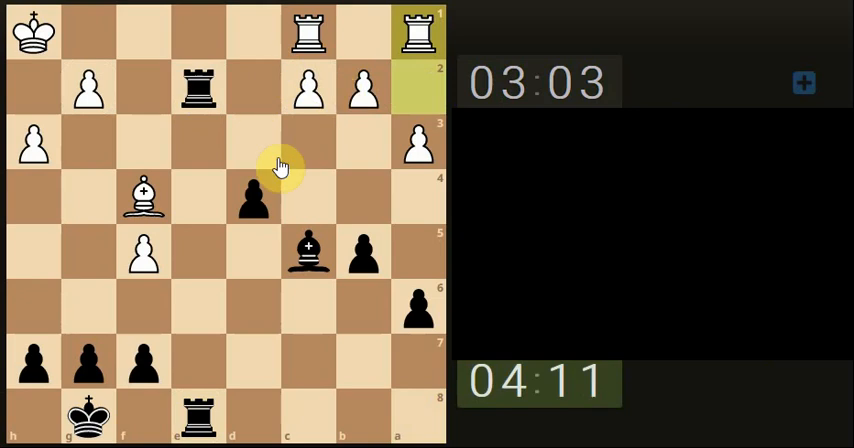
left_click(308, 254)
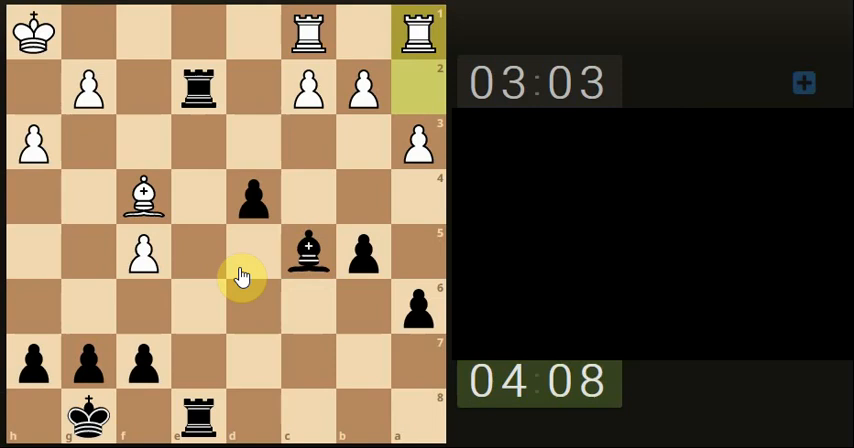
mouse_move(216, 160)
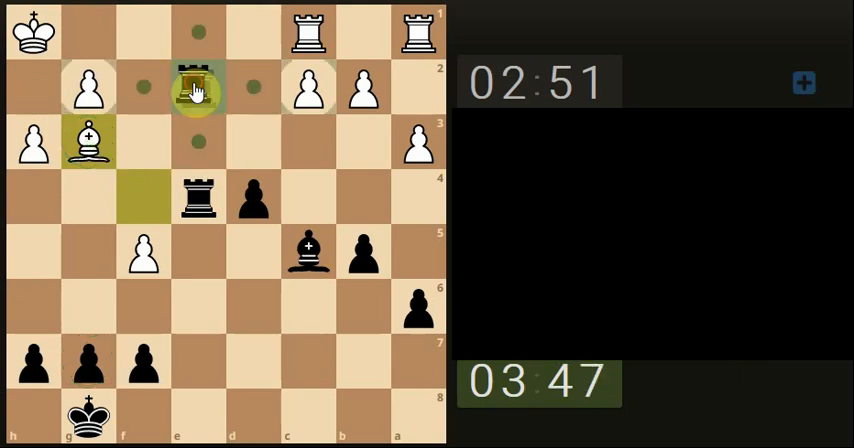
left_click(256, 90)
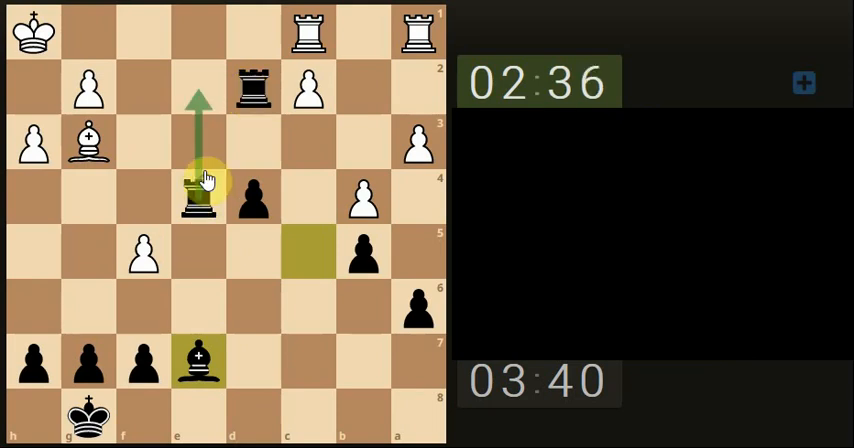
Capture on e2 with Black's rook, recapture on the back rank, then select the bishop to pull it back
left_click_drag(198, 196, 198, 92)
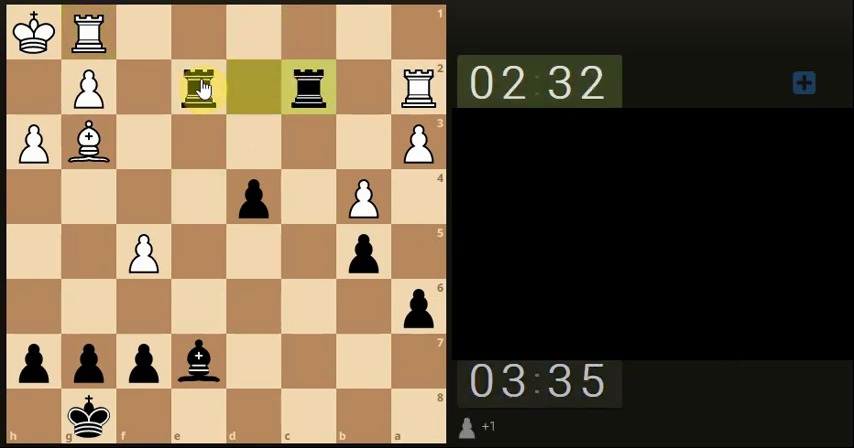
left_click(310, 84)
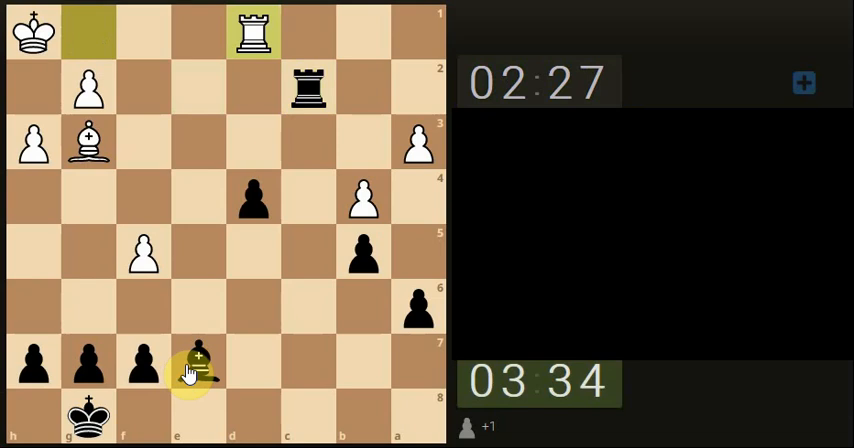
left_click(252, 218)
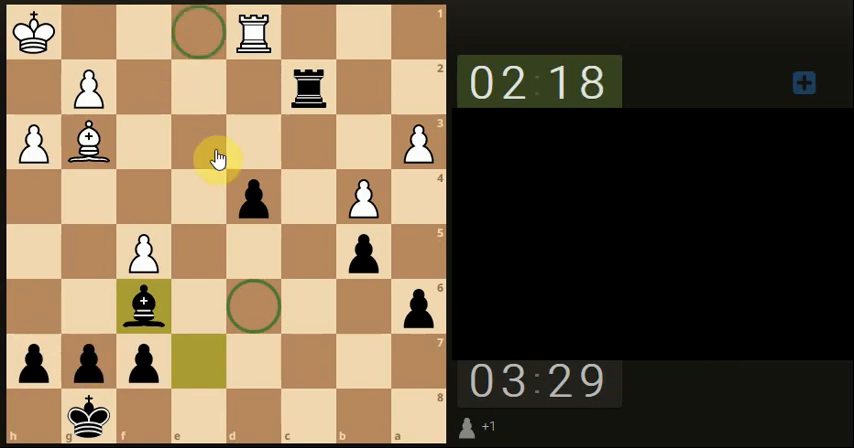
Exchange the last pair of rooks, leaving a king, bishop and pawn endgame
left_click(310, 108)
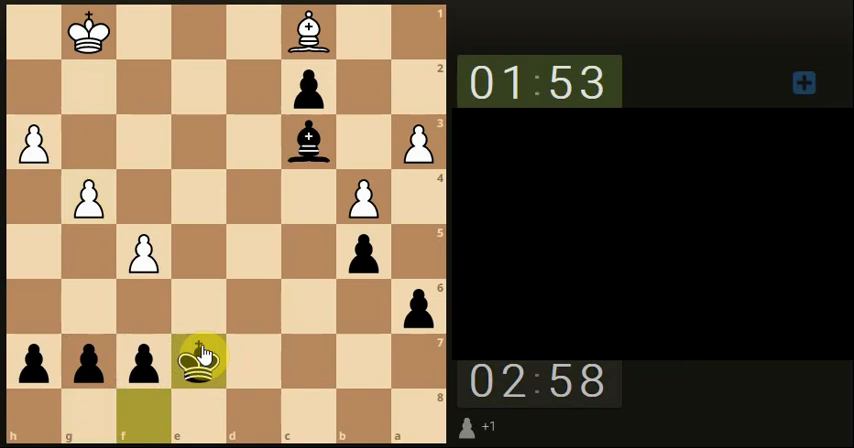
Walk Black's king toward the centre and reposition the bishop twice between king moves
left_click_drag(198, 360, 252, 308)
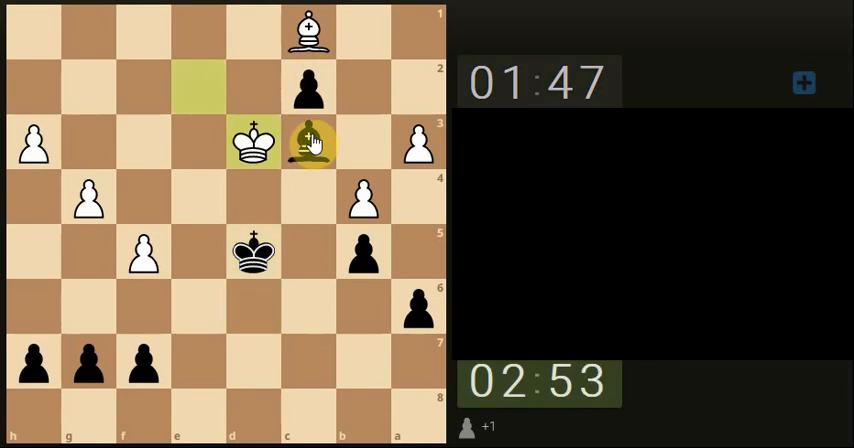
left_click(308, 140)
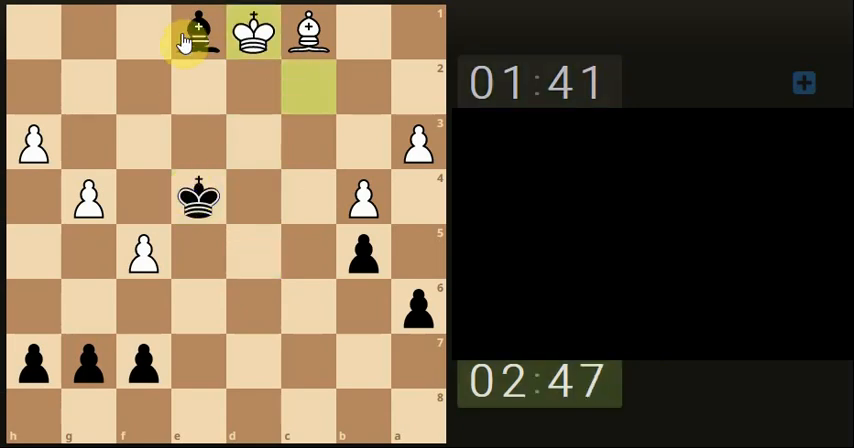
left_click(198, 30)
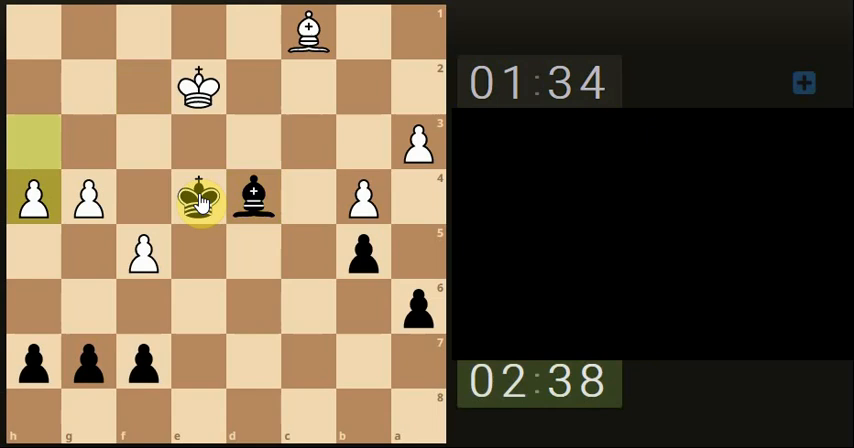
left_click(196, 200)
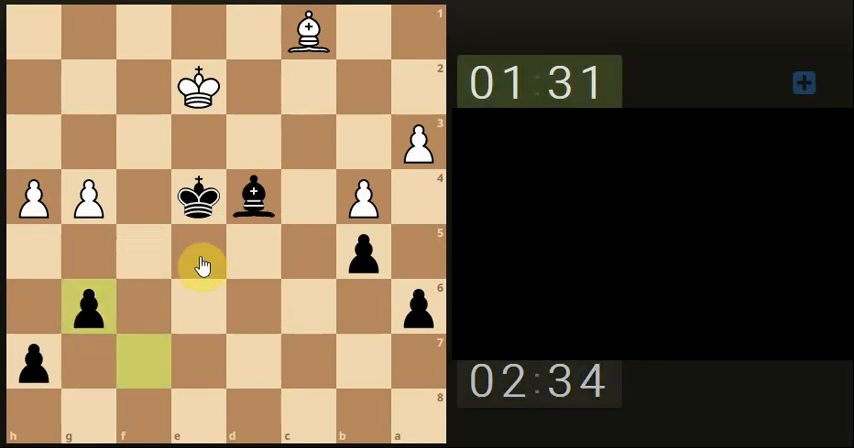
left_click(196, 198)
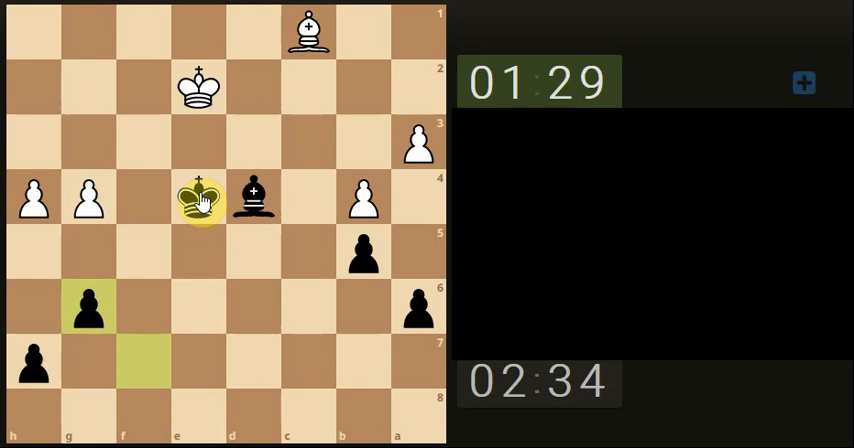